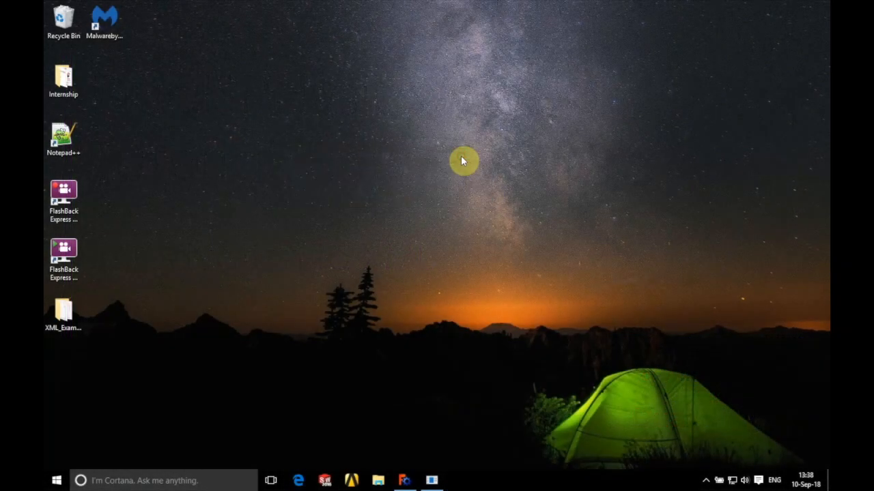
mouse_move(412, 176)
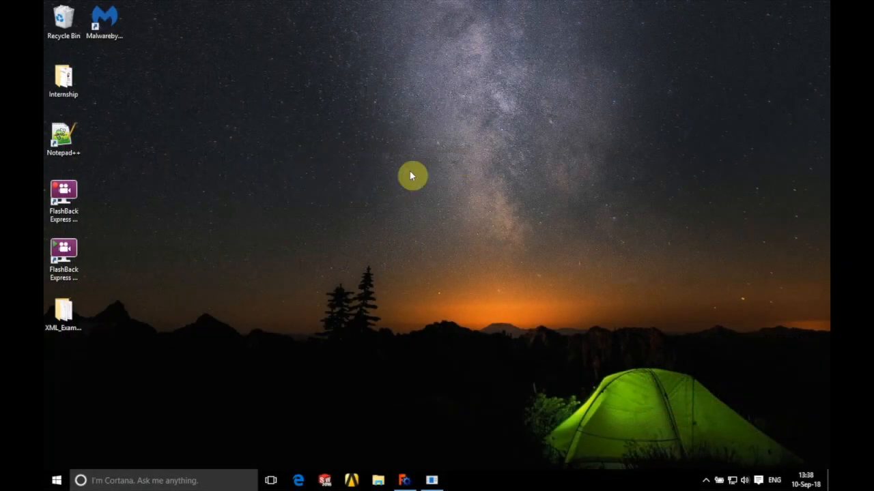
Open XML_Example_Def from the XML_Example desktop folder with Edit with Notepad++
click(63, 313)
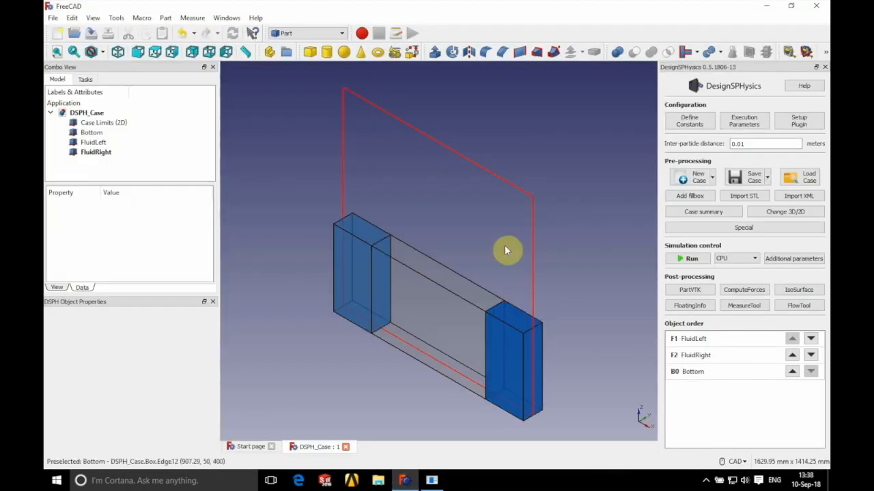
mouse_move(560, 267)
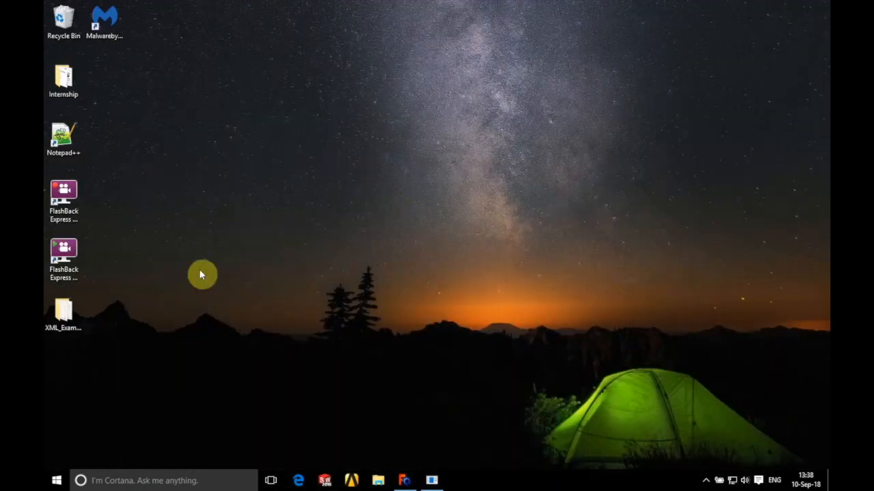
double_click(62, 311)
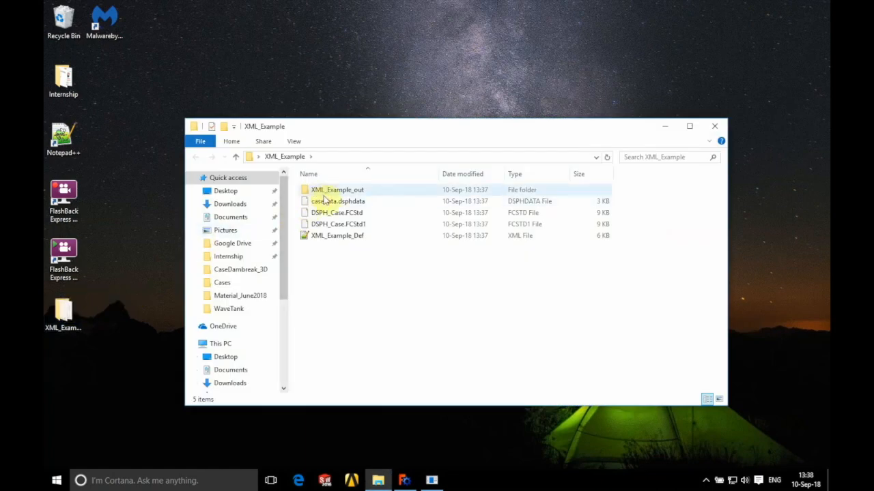
click(336, 235)
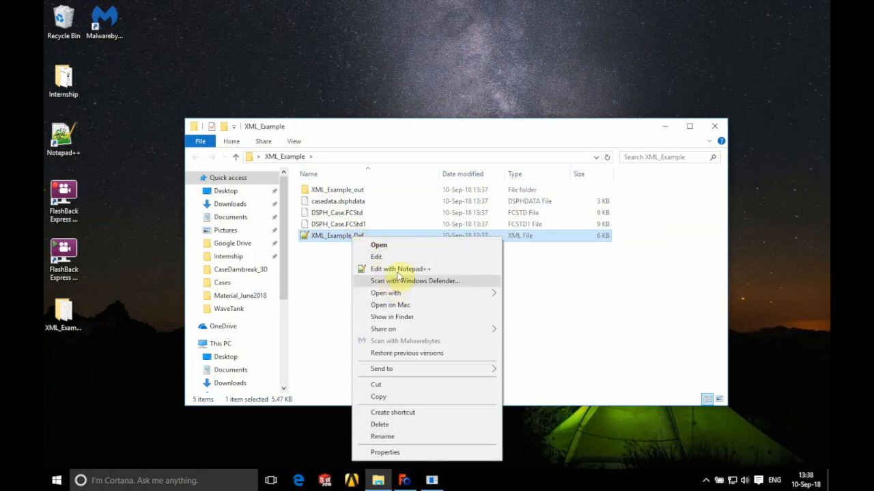
click(401, 268)
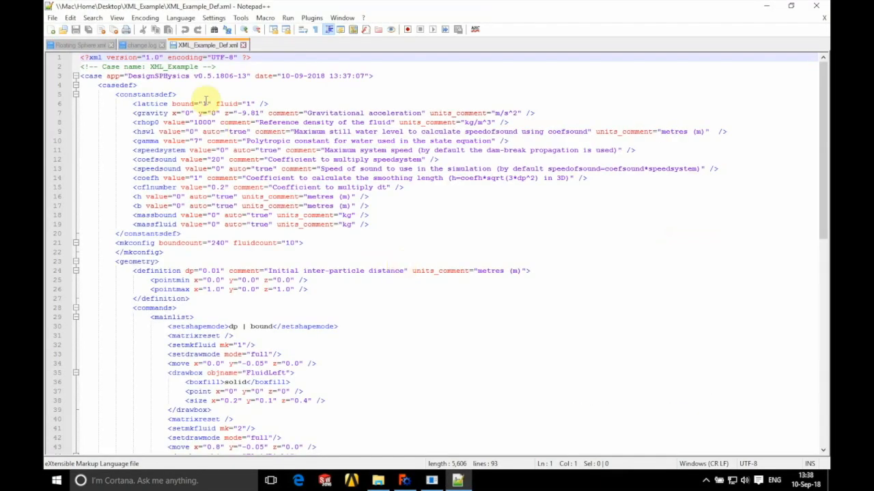
Scroll through the XML definition file and highlight its opening case block
scroll(down, 3)
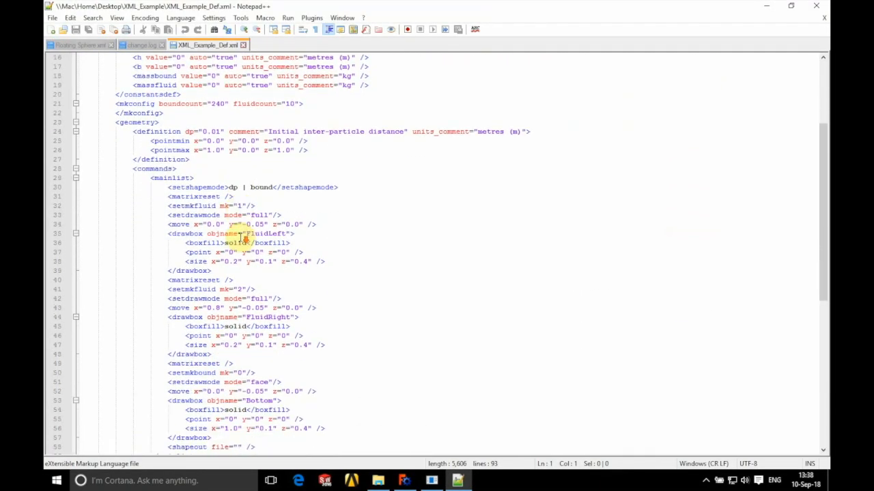
scroll(down, 3)
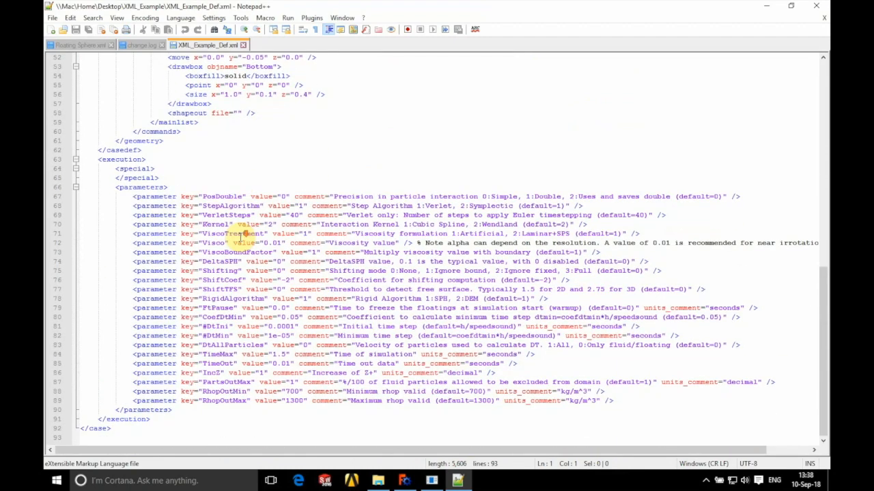
scroll(up, 3)
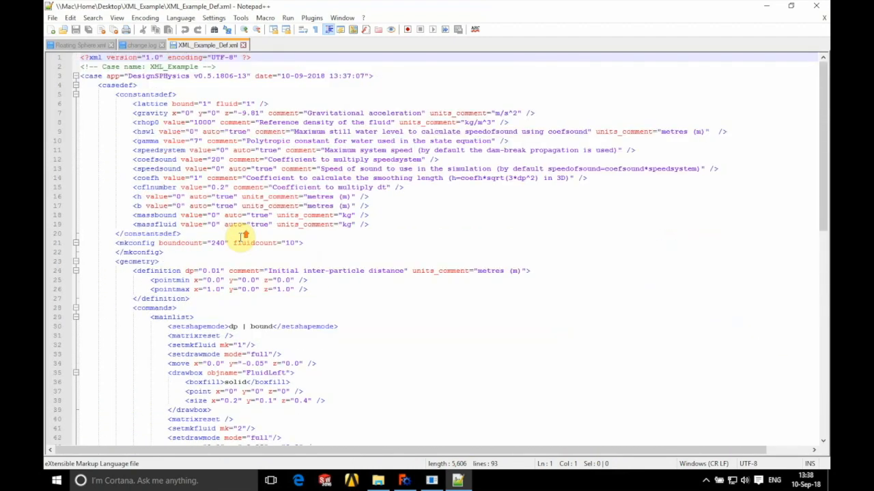
drag(131, 112, 368, 224)
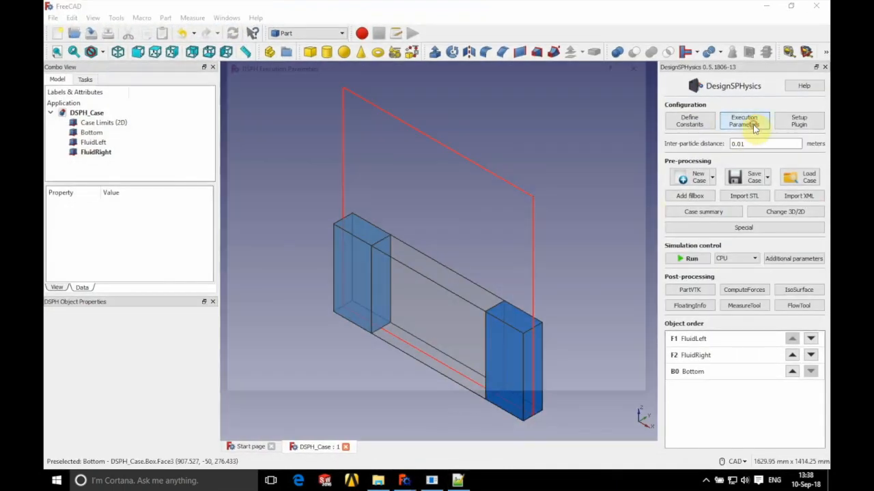
Look through the DesignSPHysics Execution Parameters dialog for the case
click(744, 120)
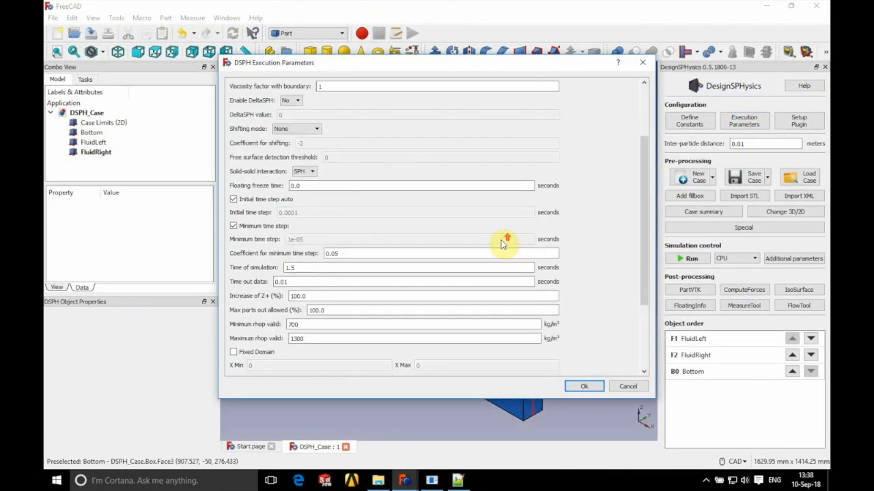
scroll(down, 3)
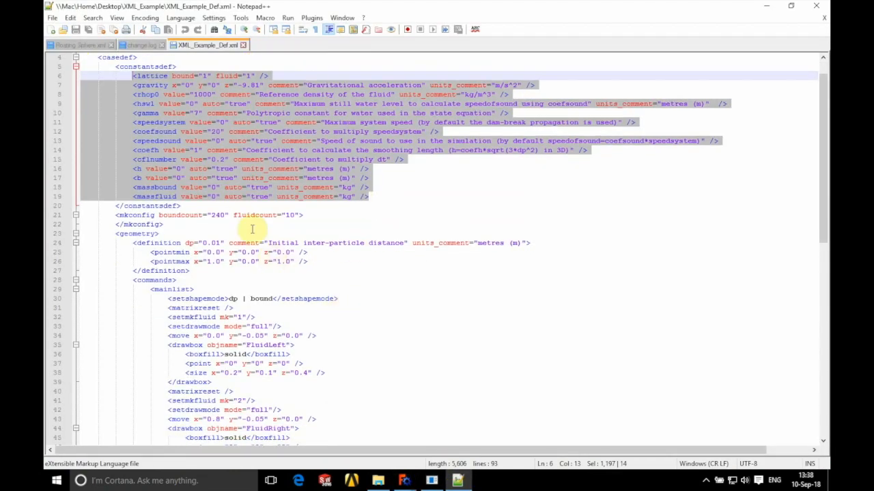
Review the constantsdef and geometry definition blocks with the 0.01 particle distance
scroll(up, 3)
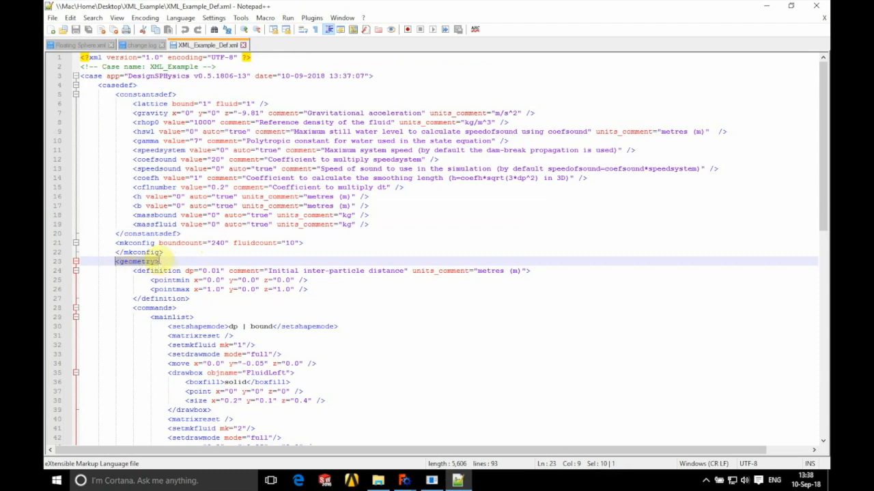
mouse_move(299, 318)
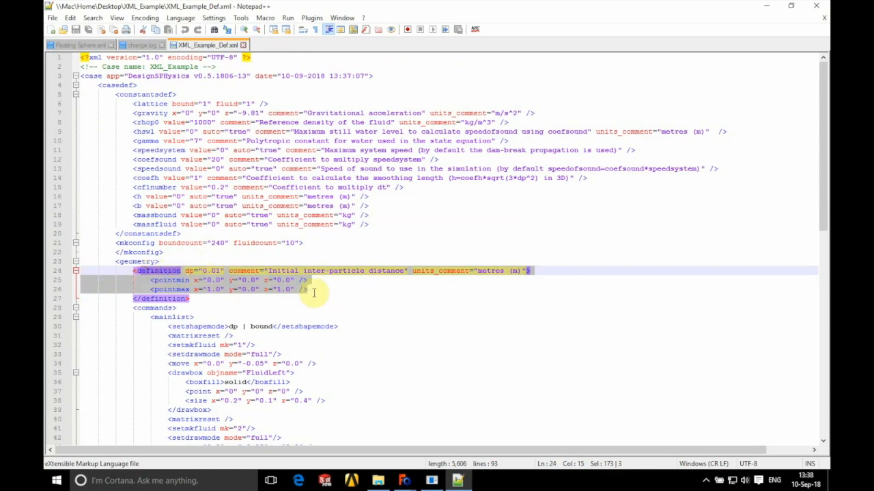
click(329, 298)
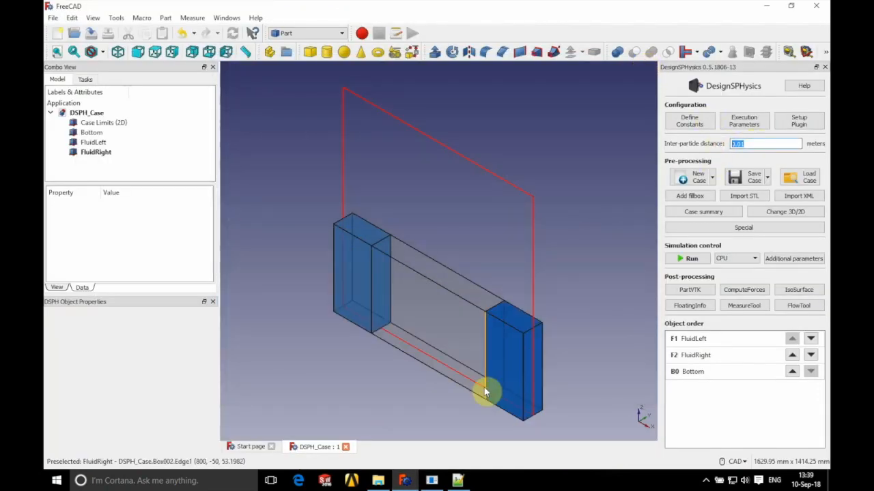
Back in the XML, locate the mainlist commands and mark the first fluid's setmkfluid tag
click(458, 480)
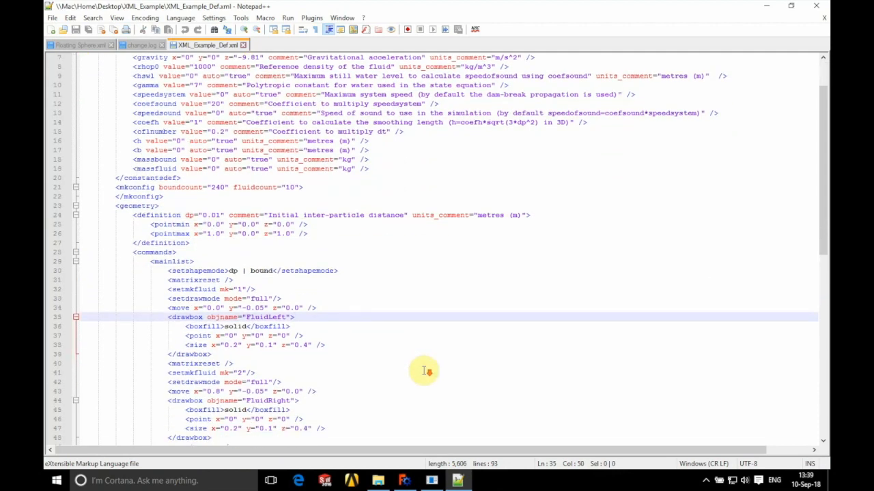
scroll(down, 3)
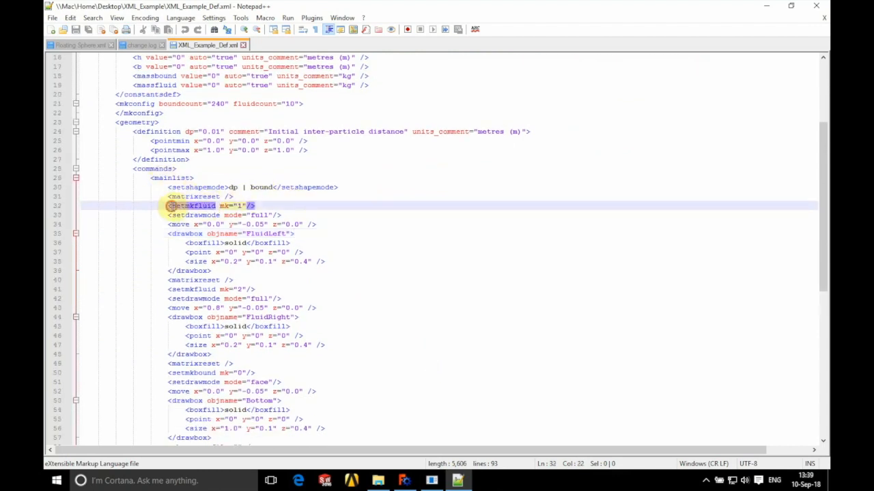
double_click(192, 204)
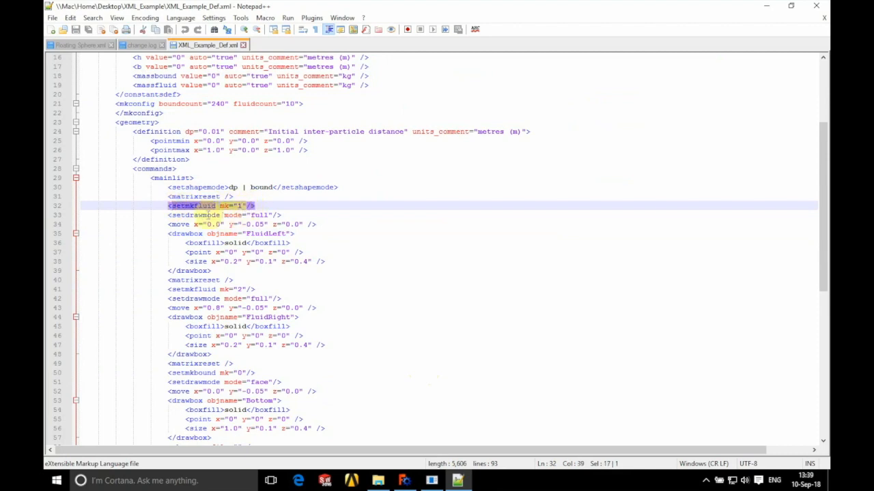
click(221, 214)
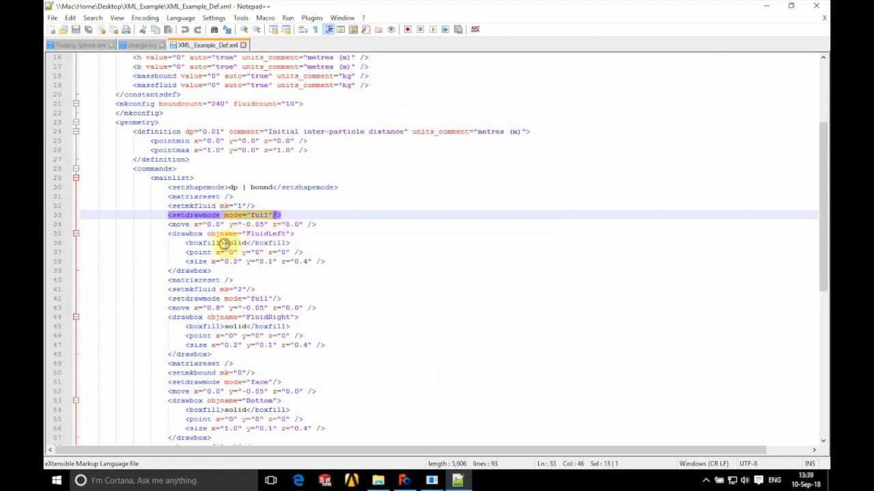
Mark the FluidRight box's setmkfluid mk 2 setting and switch to FreeCAD to compare
click(256, 289)
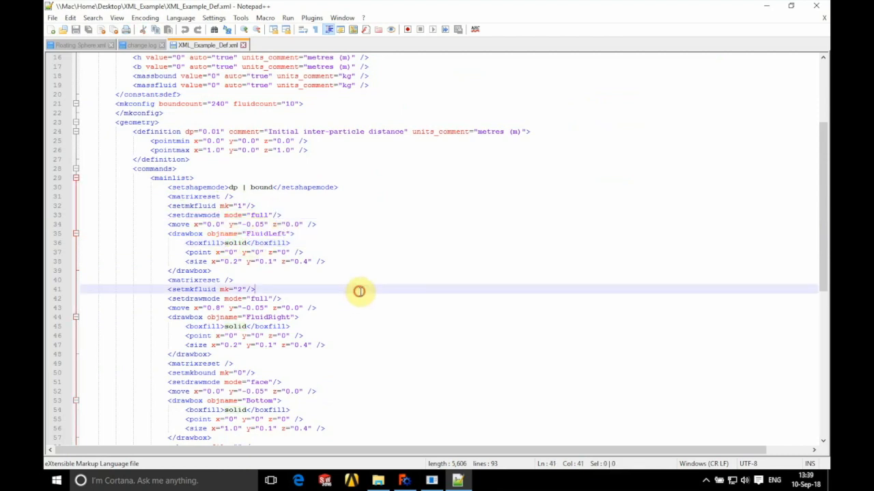
mouse_move(376, 341)
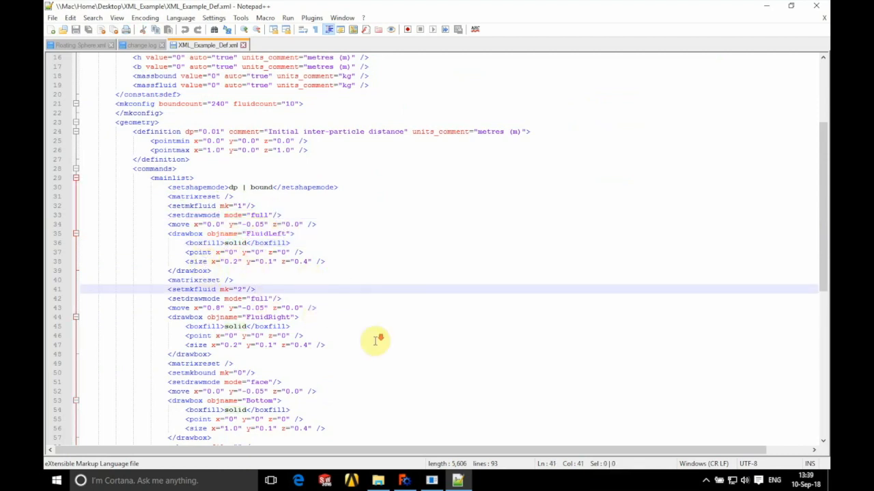
scroll(down, 3)
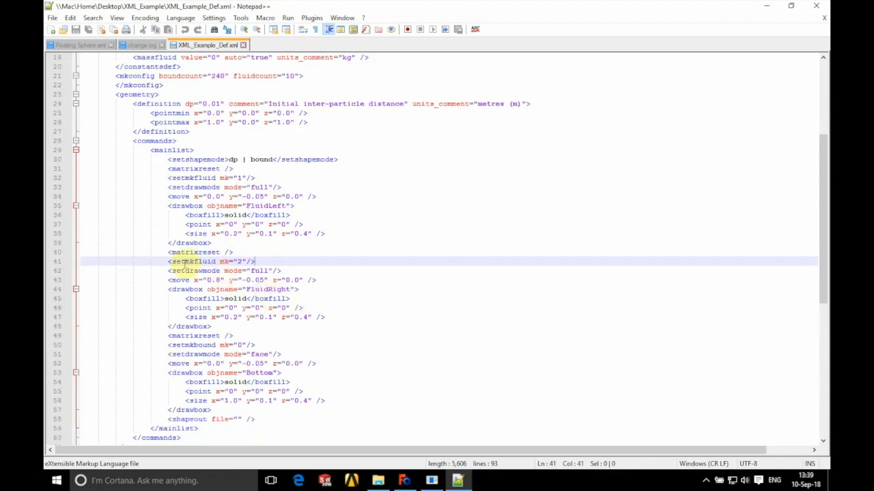
double_click(194, 262)
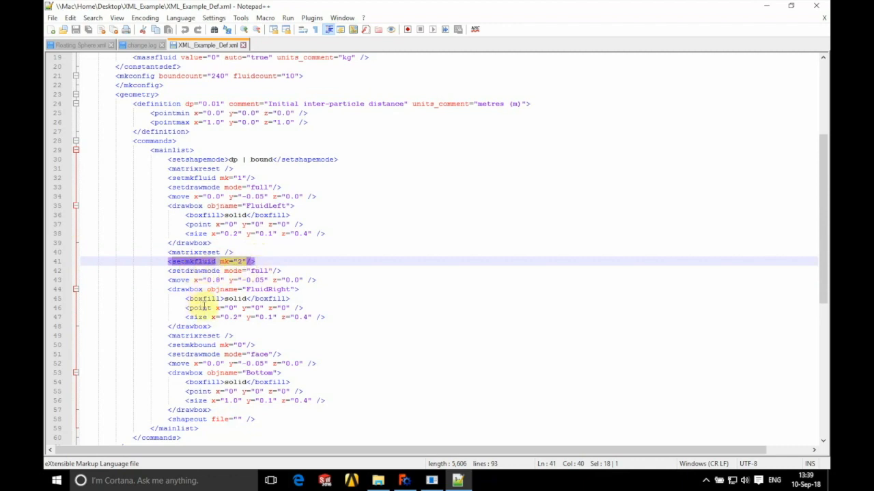
click(404, 480)
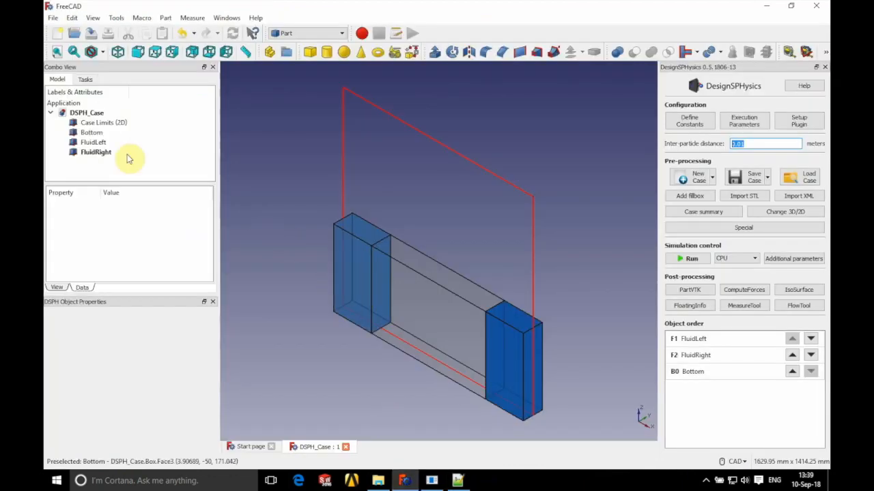
Highlight FluidLeft's mk 1 and box name, then check FluidLeft and FluidRight in FreeCAD
click(92, 142)
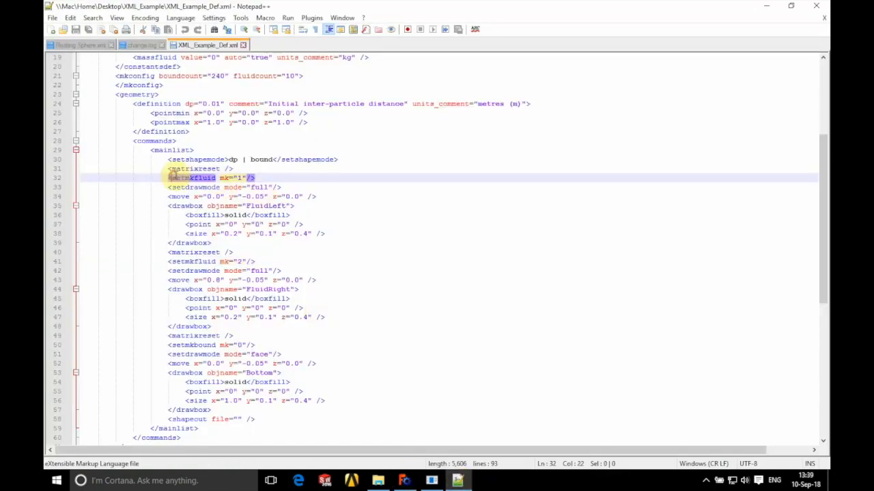
drag(168, 177, 243, 178)
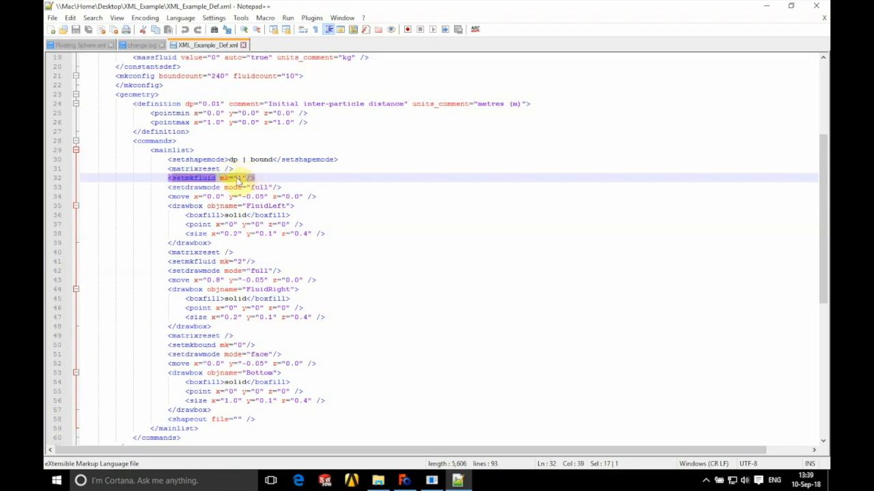
click(273, 205)
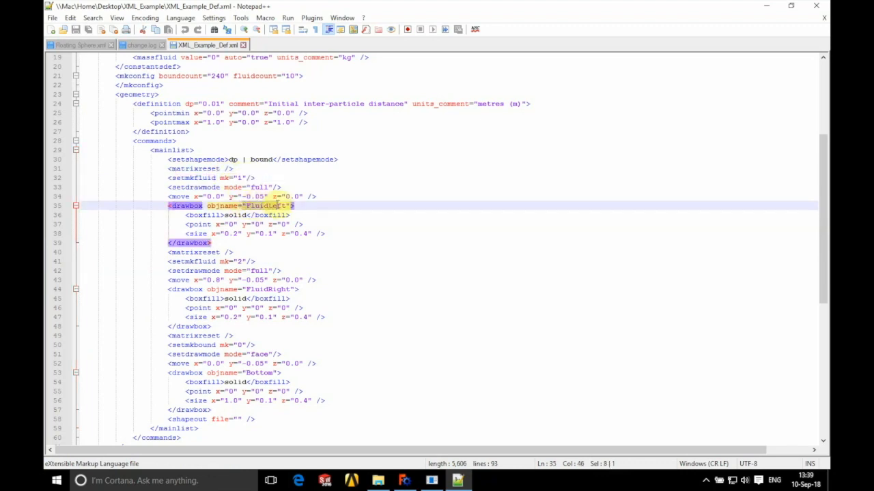
click(404, 480)
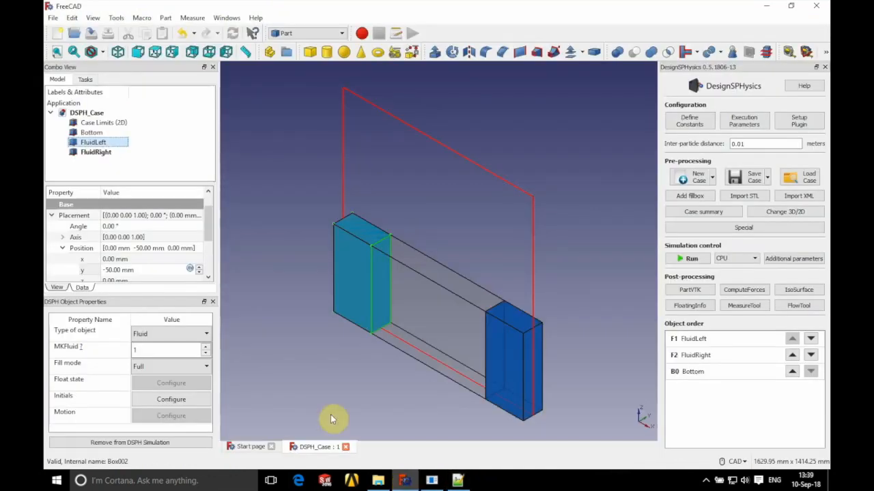
click(96, 151)
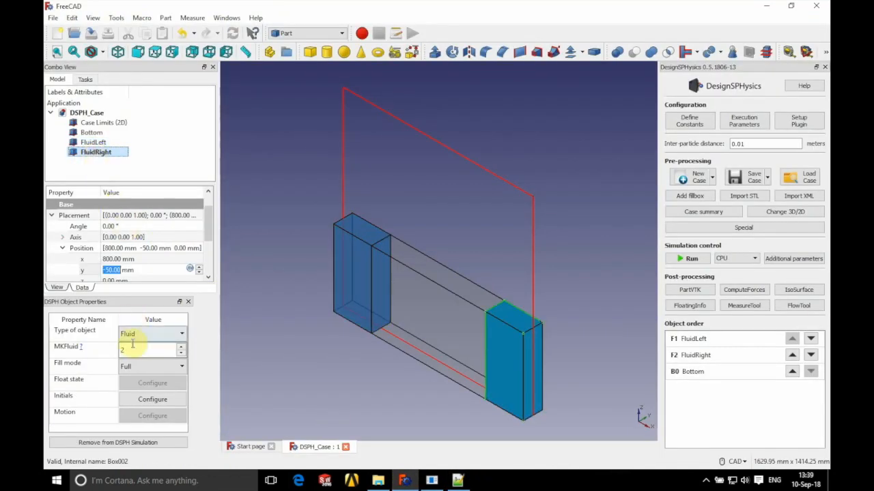
Review the FluidRight box points and the Bottom drawbox with setmkbound mk 0, then go to FreeCAD
click(457, 481)
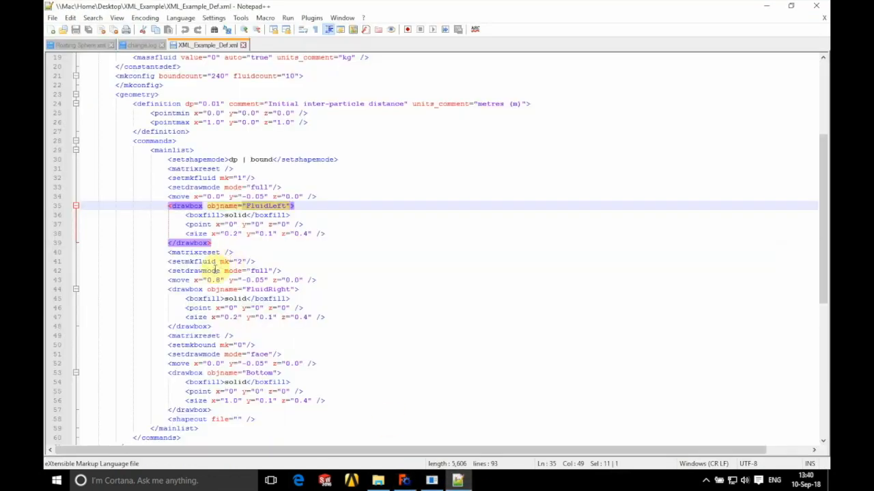
click(266, 290)
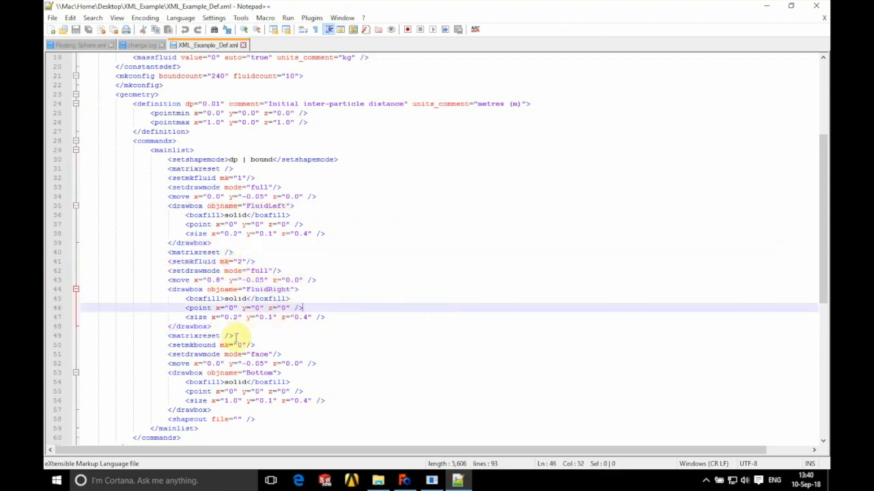
scroll(down, 3)
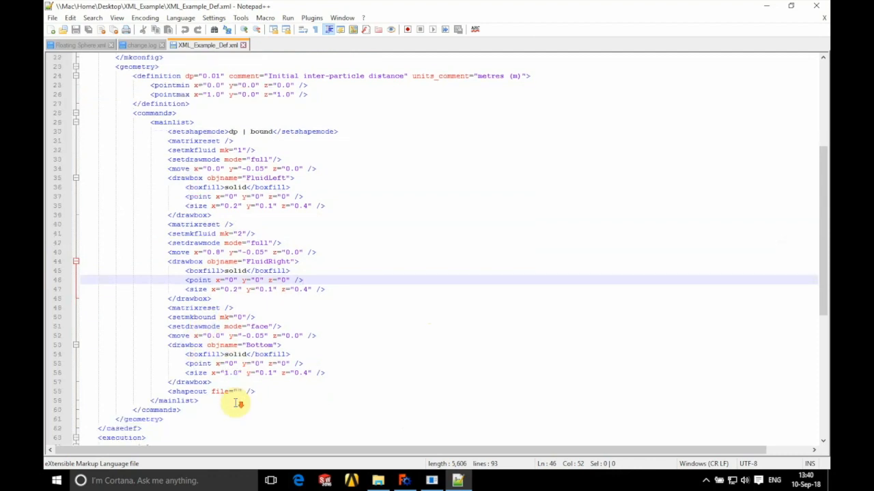
mouse_move(171, 314)
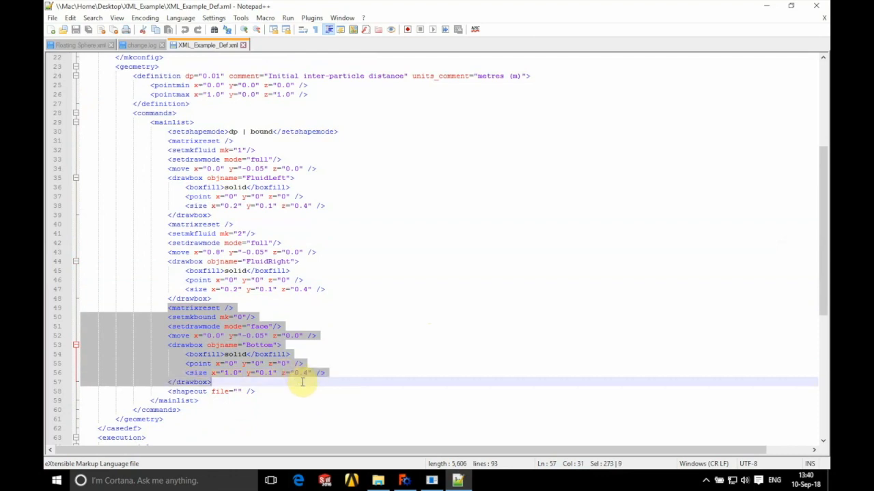
mouse_move(194, 311)
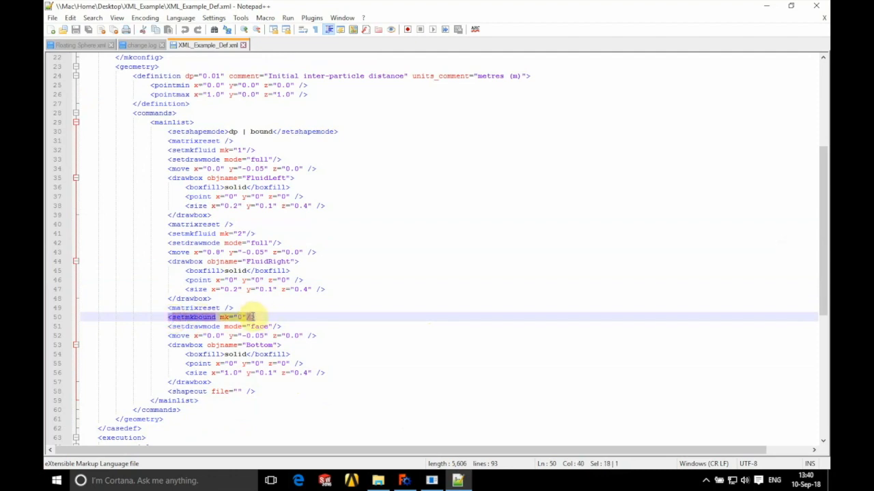
click(404, 480)
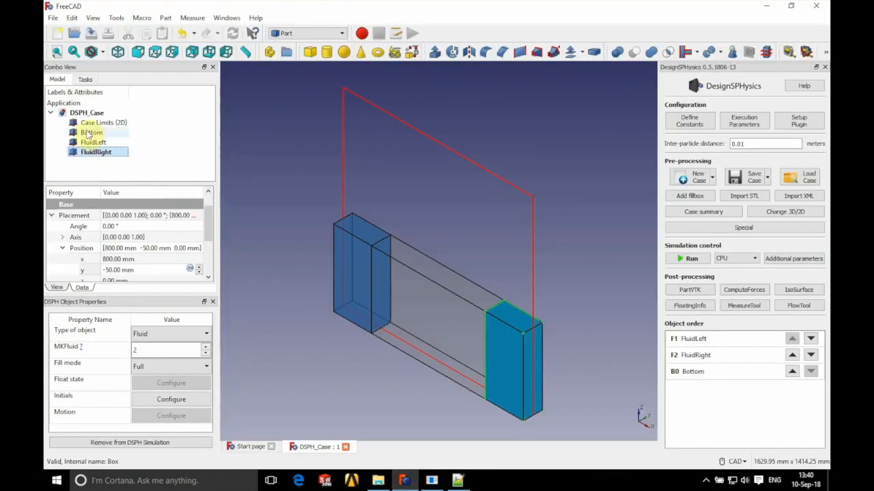
Show the Bottom object's DSPH properties: Bound, MKBound 0, Face fill mode
click(90, 132)
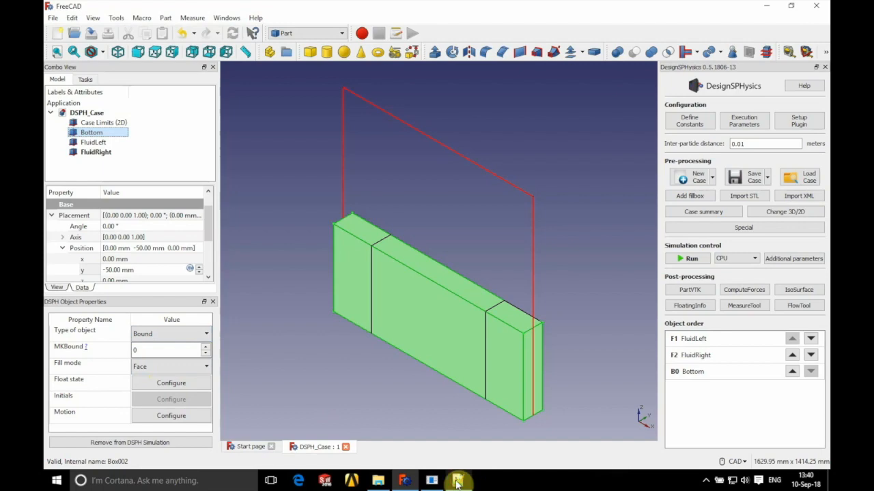
Check the Bottom box's setdrawmode face line, then scroll to the execution parameters block
click(458, 480)
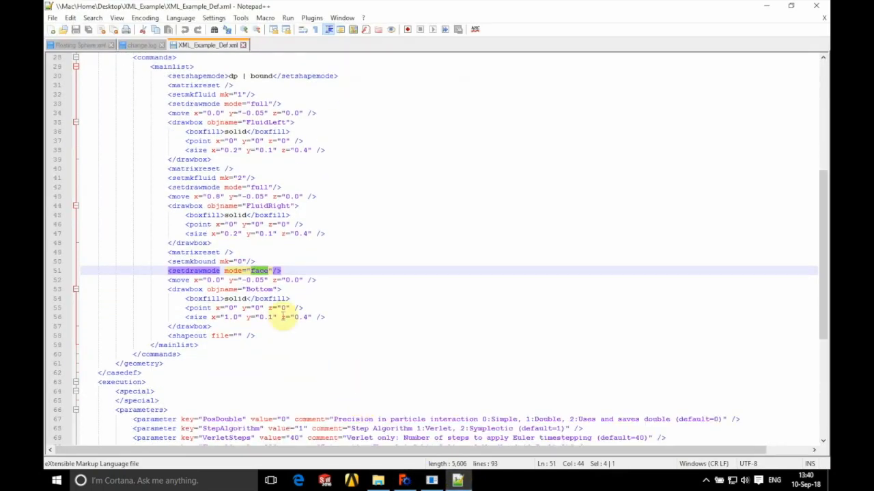
scroll(down, 3)
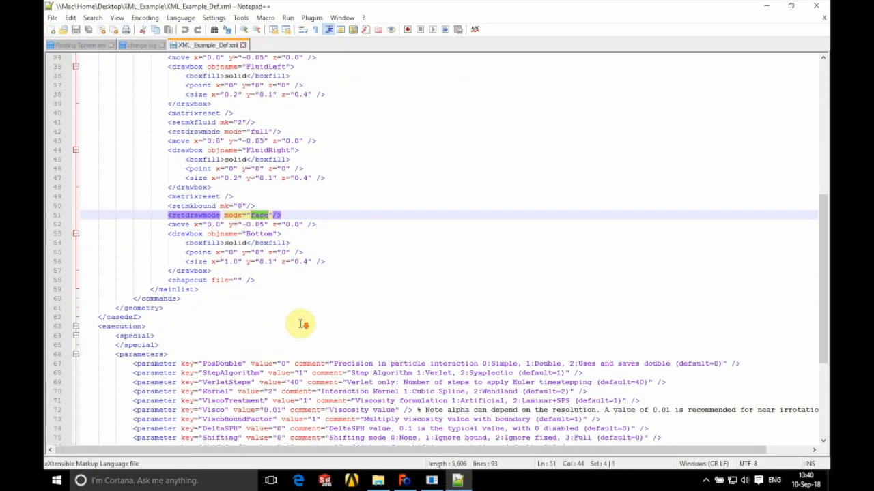
scroll(down, 3)
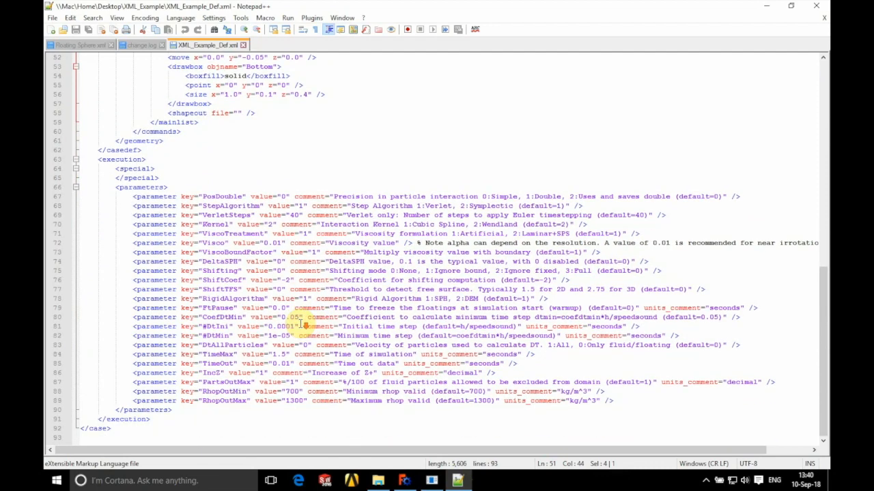
mouse_move(180, 426)
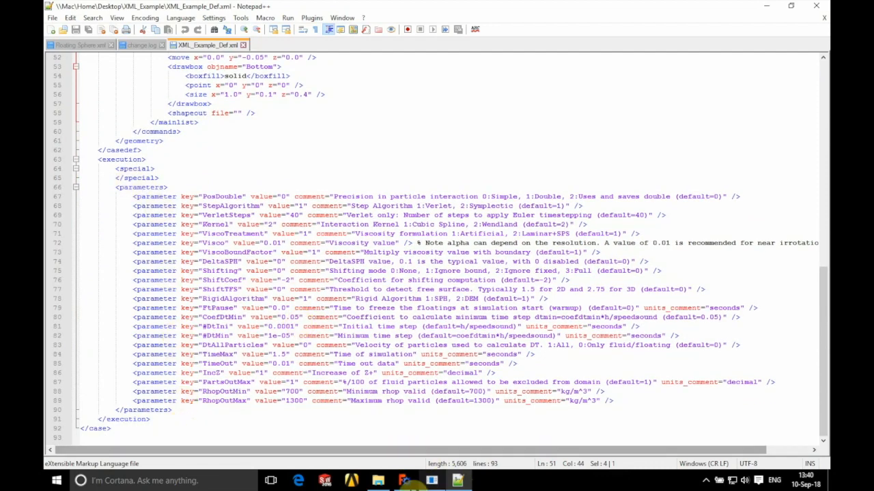
mouse_move(703, 483)
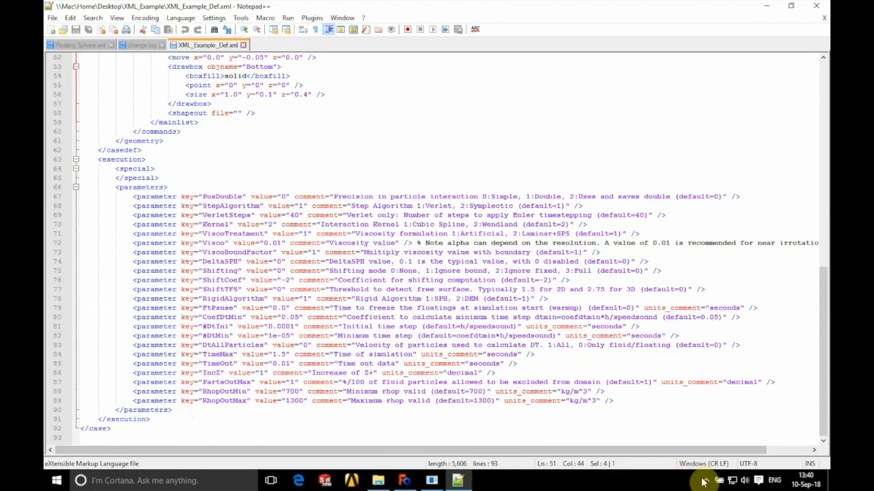